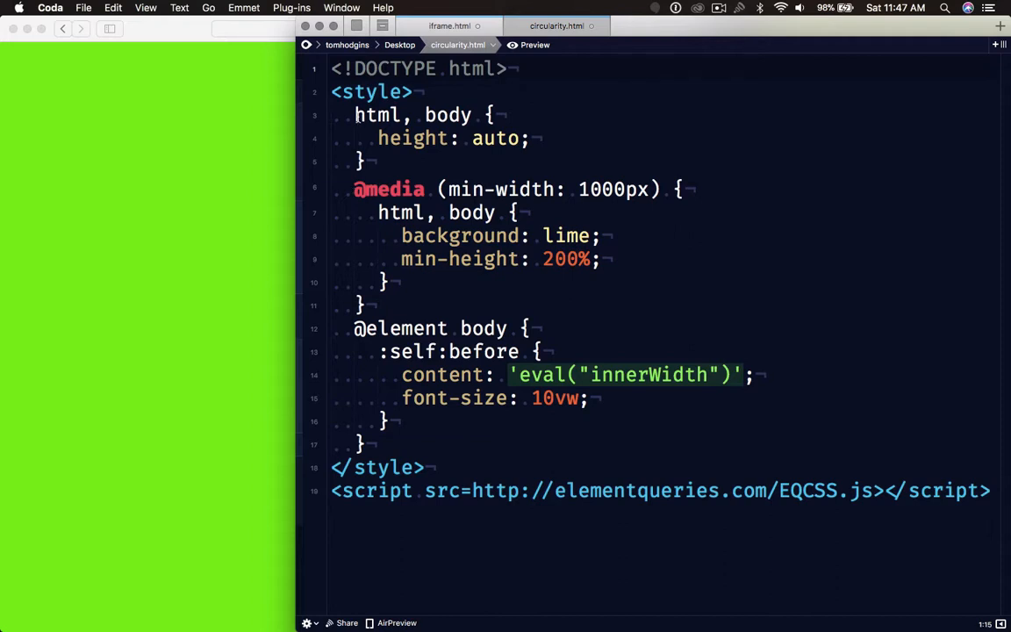
- Delete the html, body { height: auto; } rule and its leftover blank line above the media query
drag(354, 114, 365, 162)
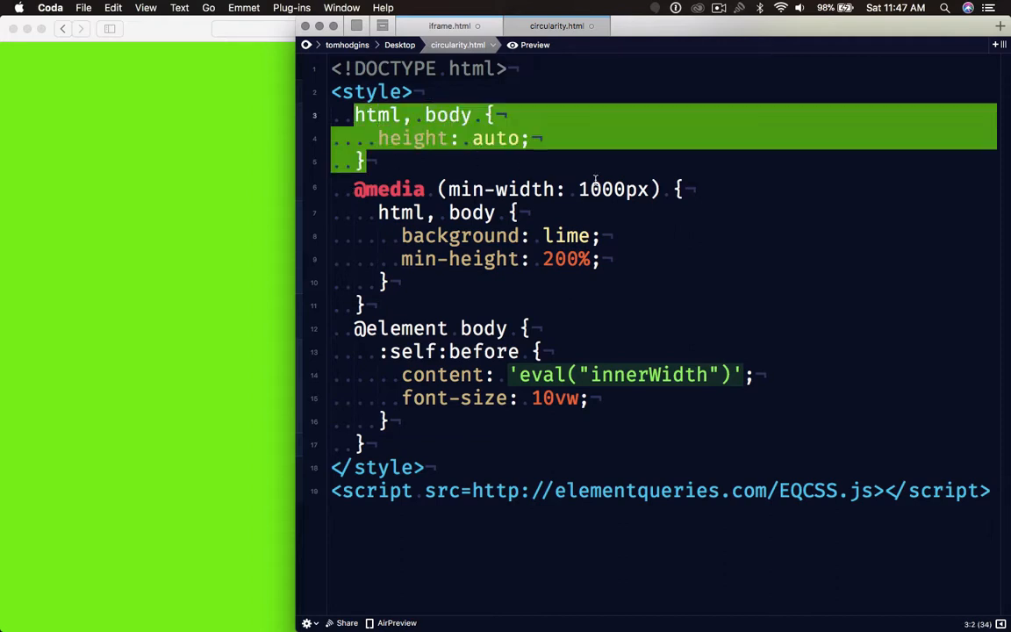
double_click(613, 189)
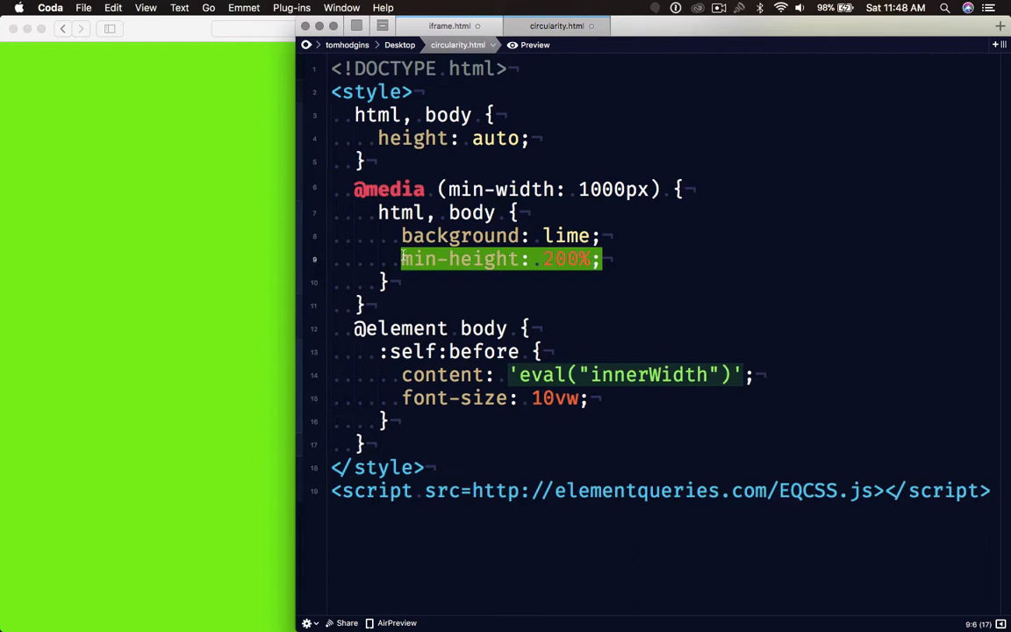
mouse_move(600, 137)
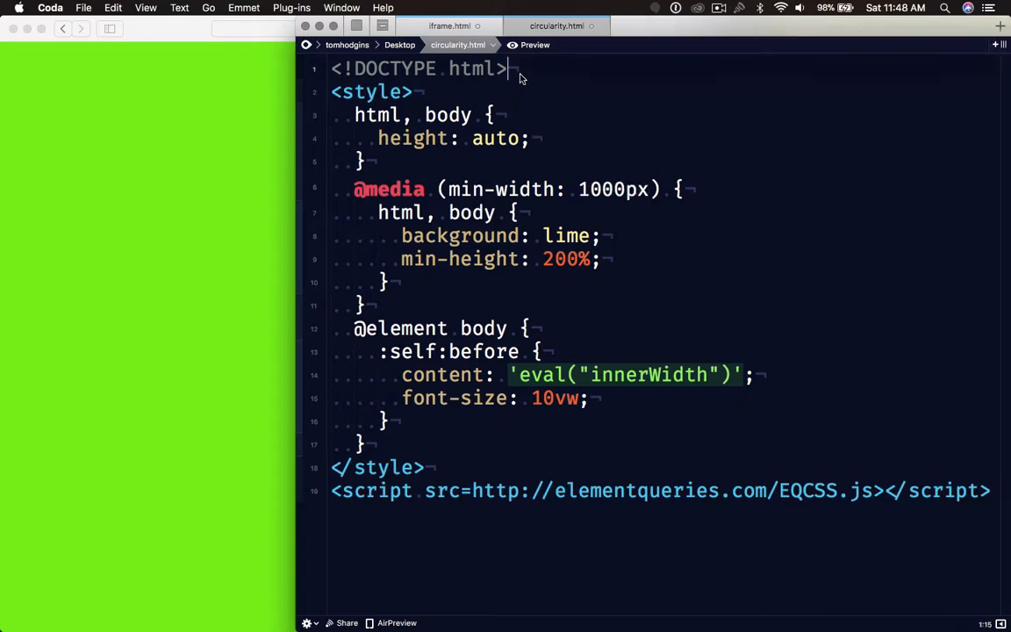
triple_click(417, 68)
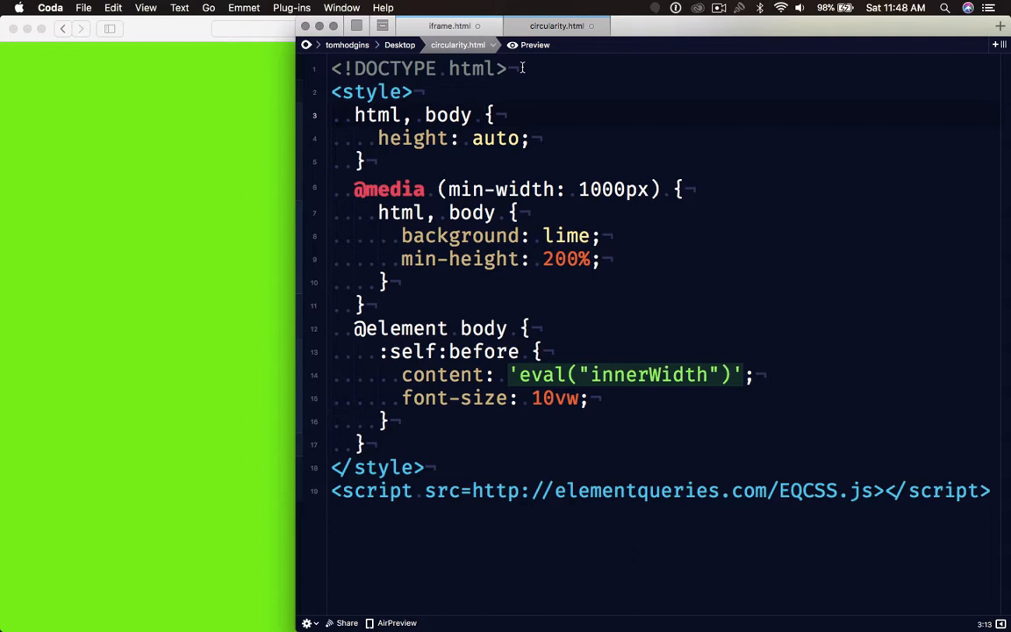
click(530, 46)
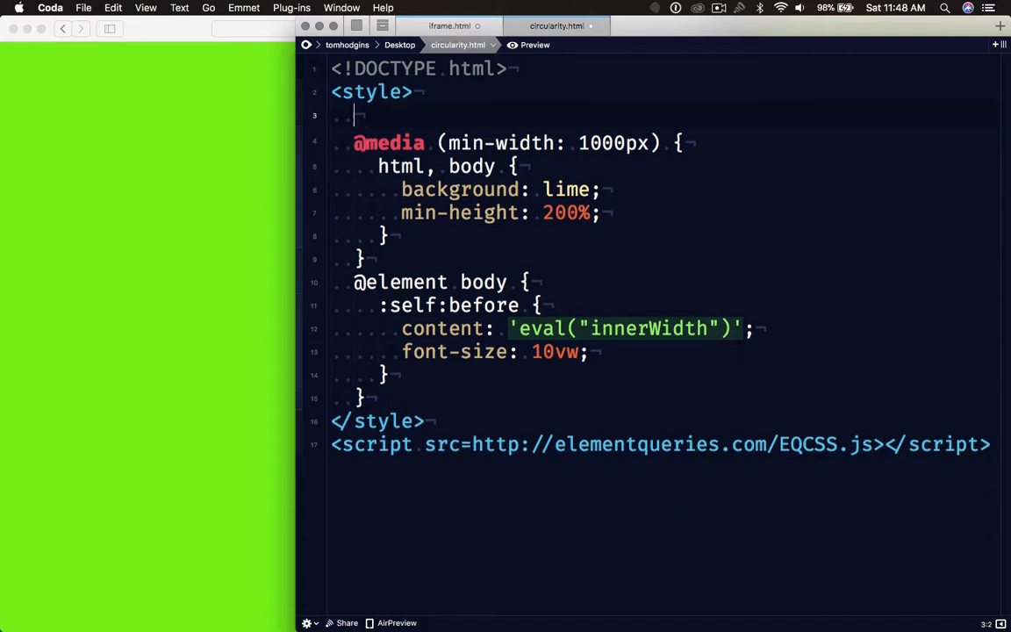
key(Backspace)
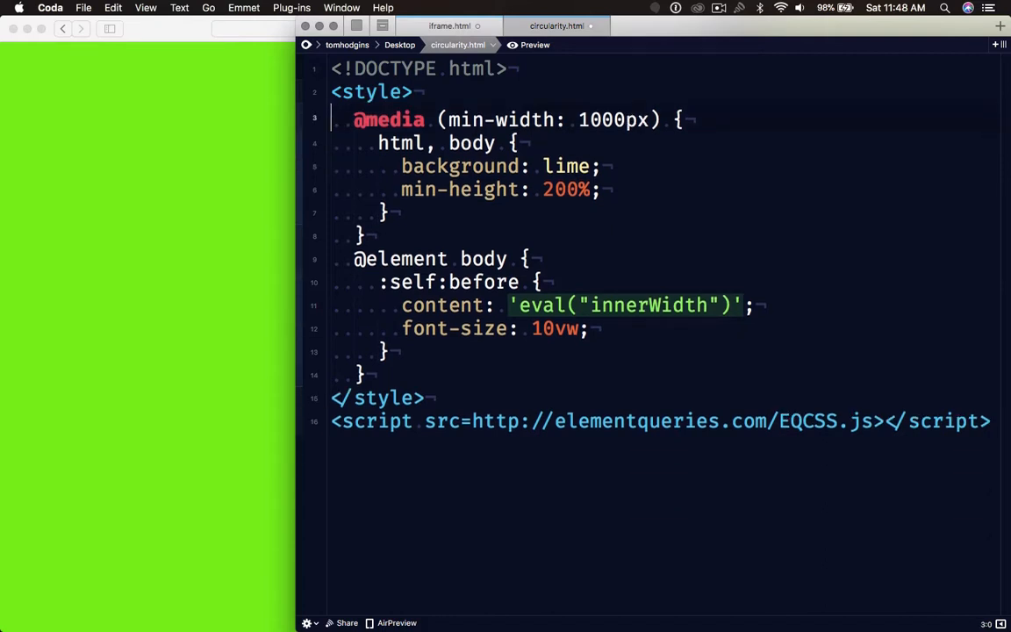
double_click(565, 165)
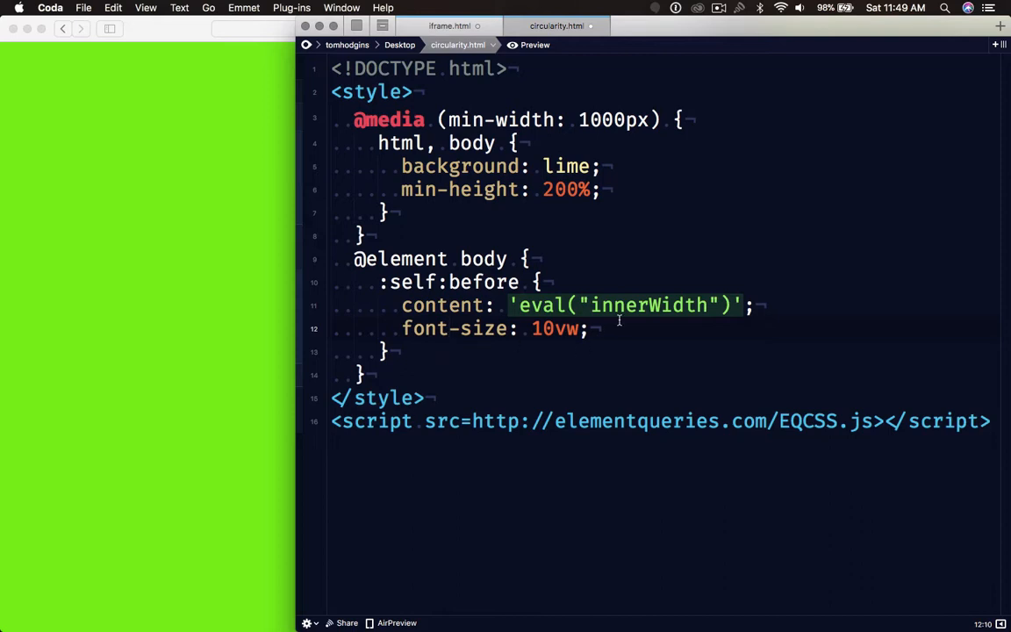
double_click(649, 305)
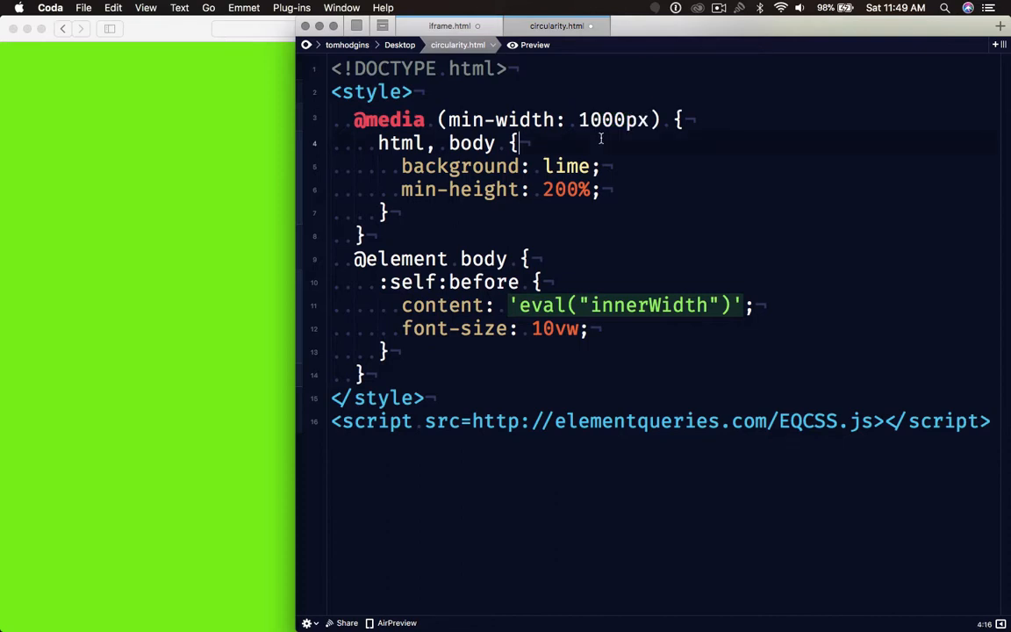
- Preview circularity.html and resize it around 756-784px wide, below the breakpoint
click(530, 45)
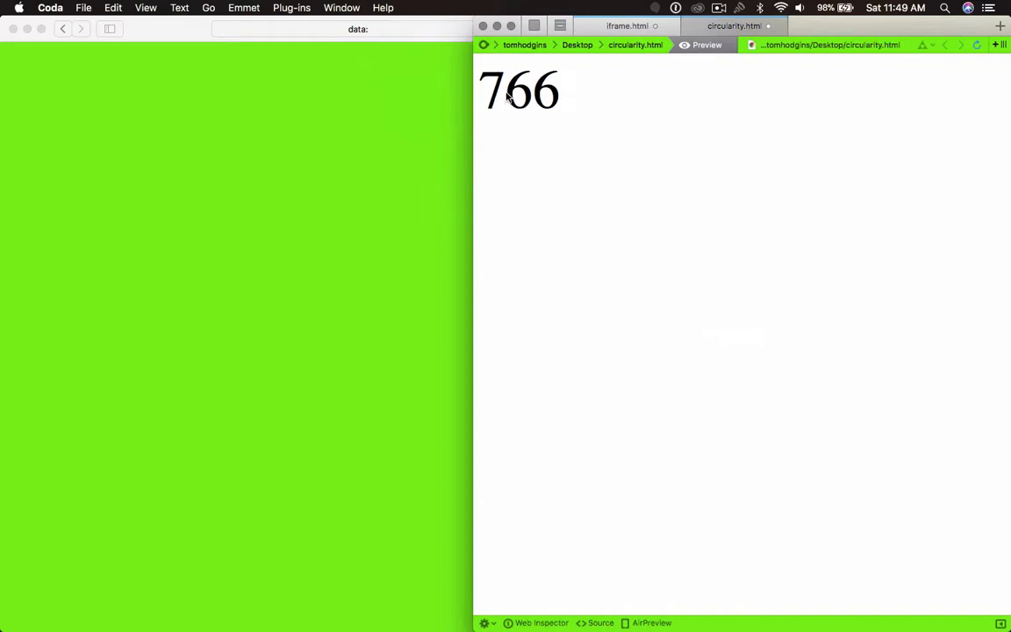
drag(472, 132, 474, 131)
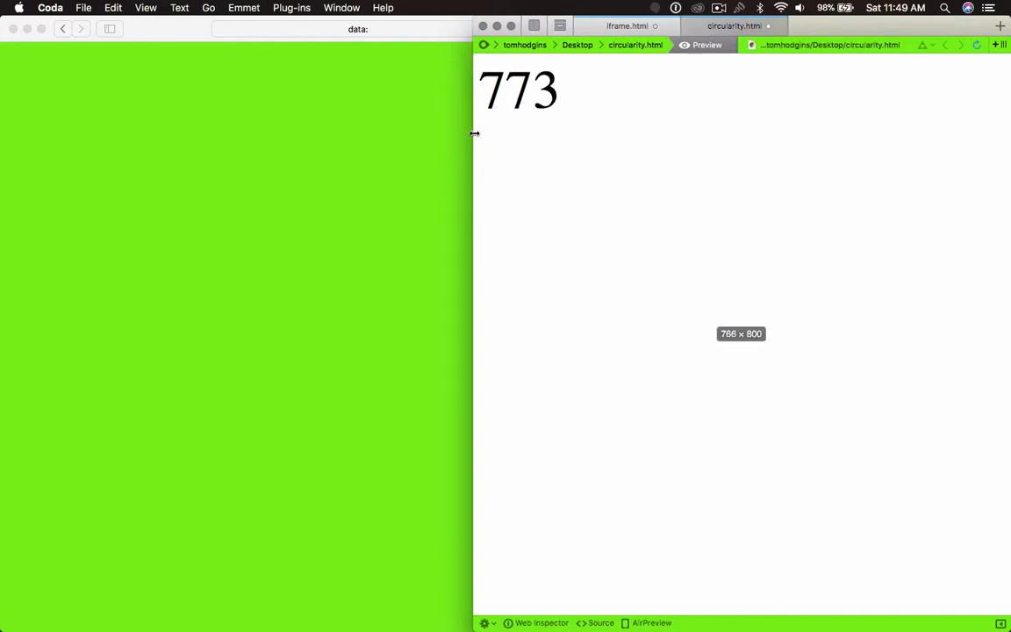
drag(474, 141, 488, 140)
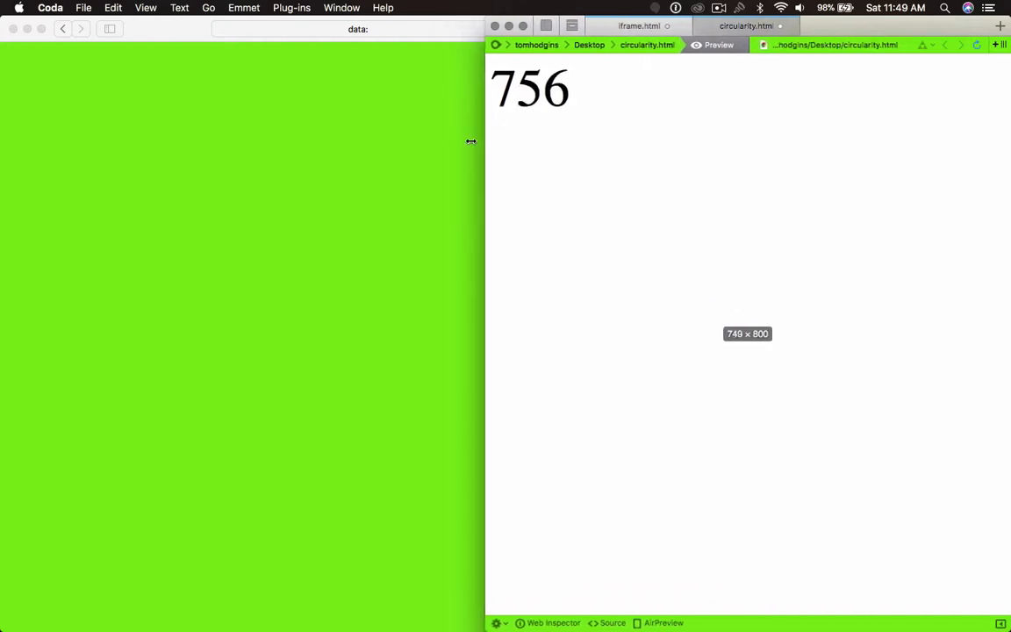
drag(470, 140, 445, 148)
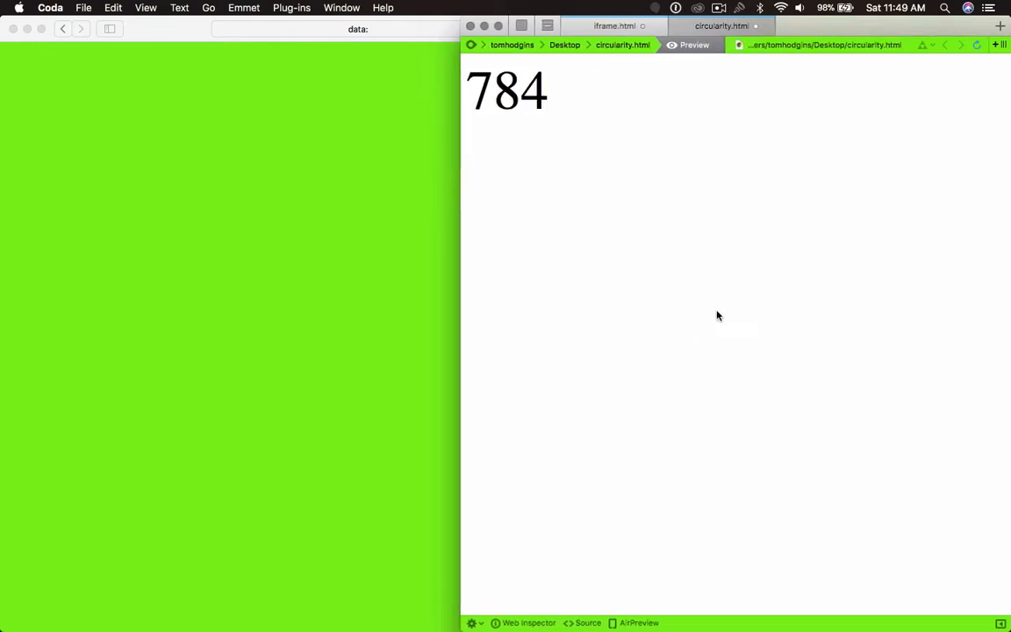
mouse_move(573, 271)
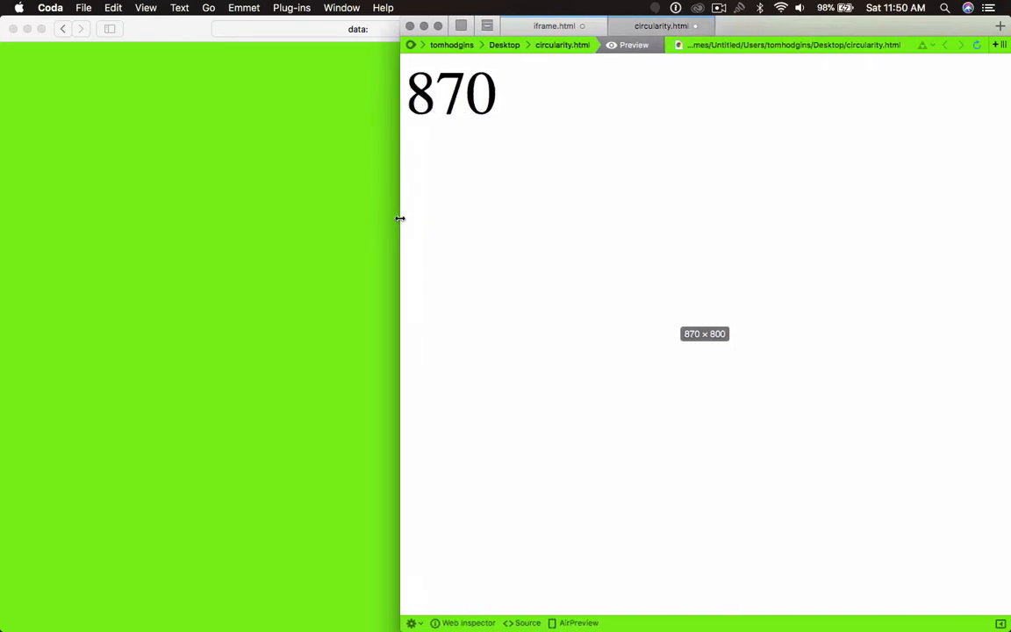
- Widen the preview through 935, 964 and 996px up to the 1000px breakpoint
drag(400, 218, 355, 217)
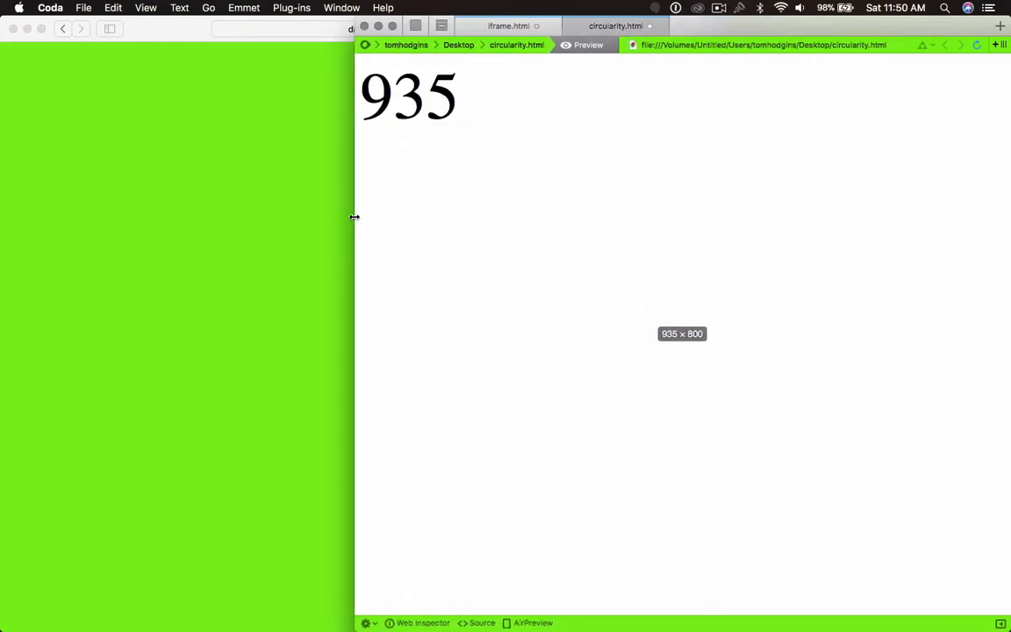
drag(354, 217, 347, 218)
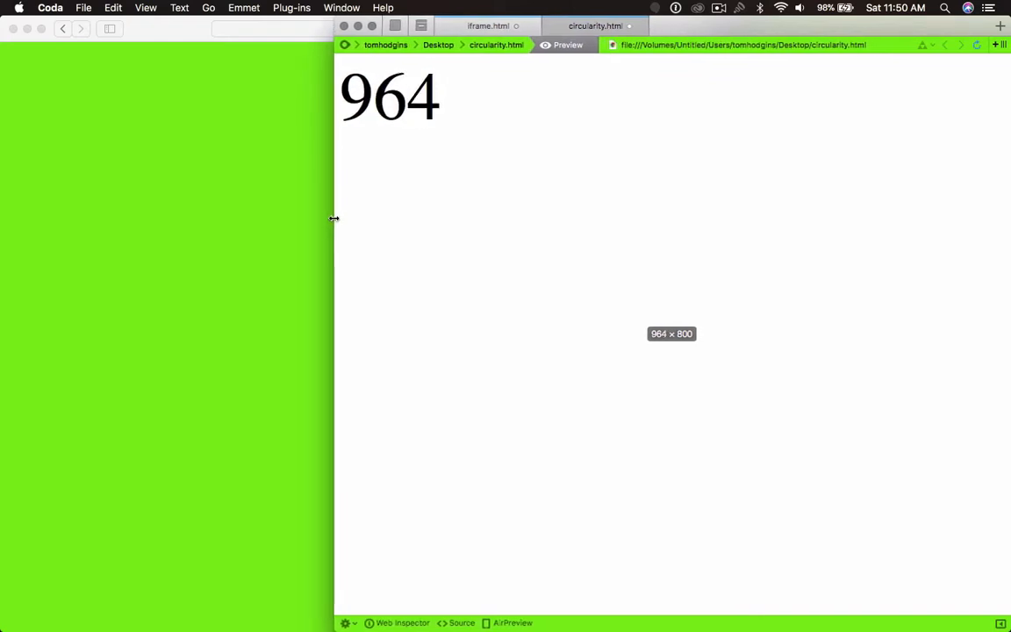
drag(334, 217, 340, 218)
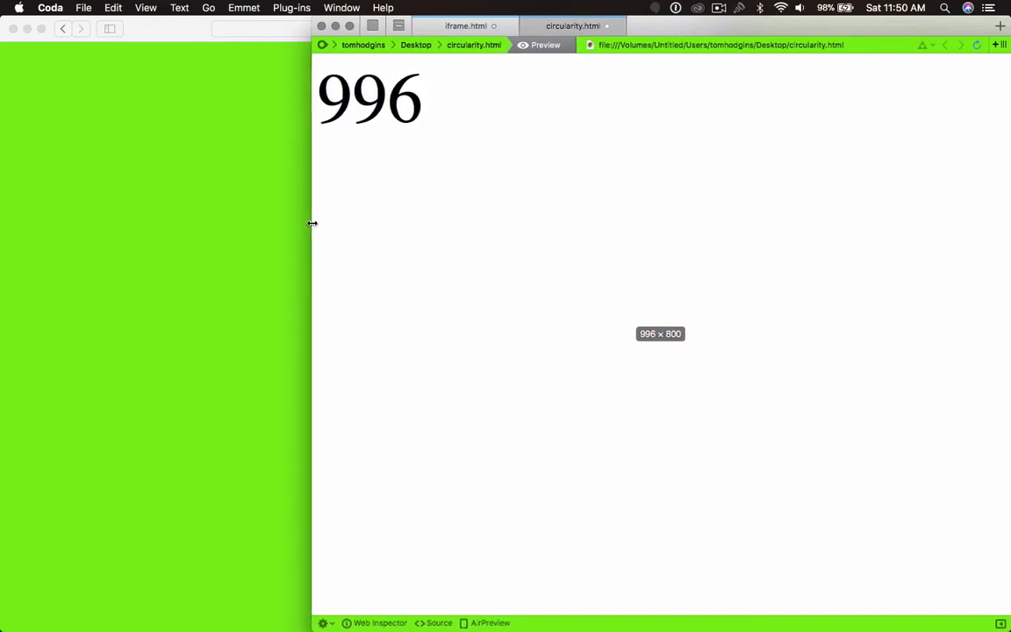
drag(311, 225, 312, 225)
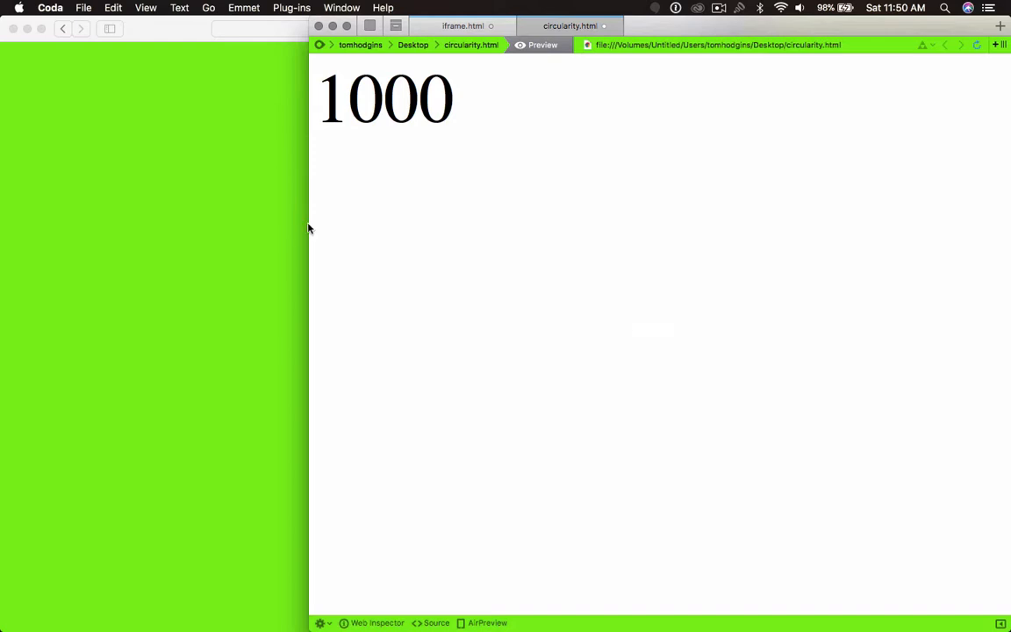
mouse_move(664, 130)
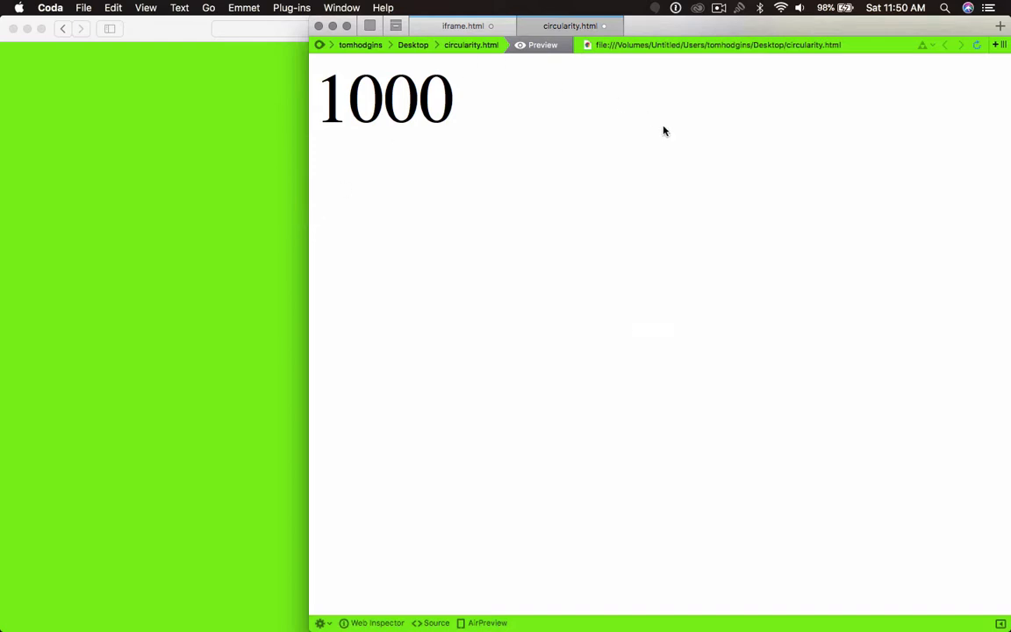
mouse_move(372, 191)
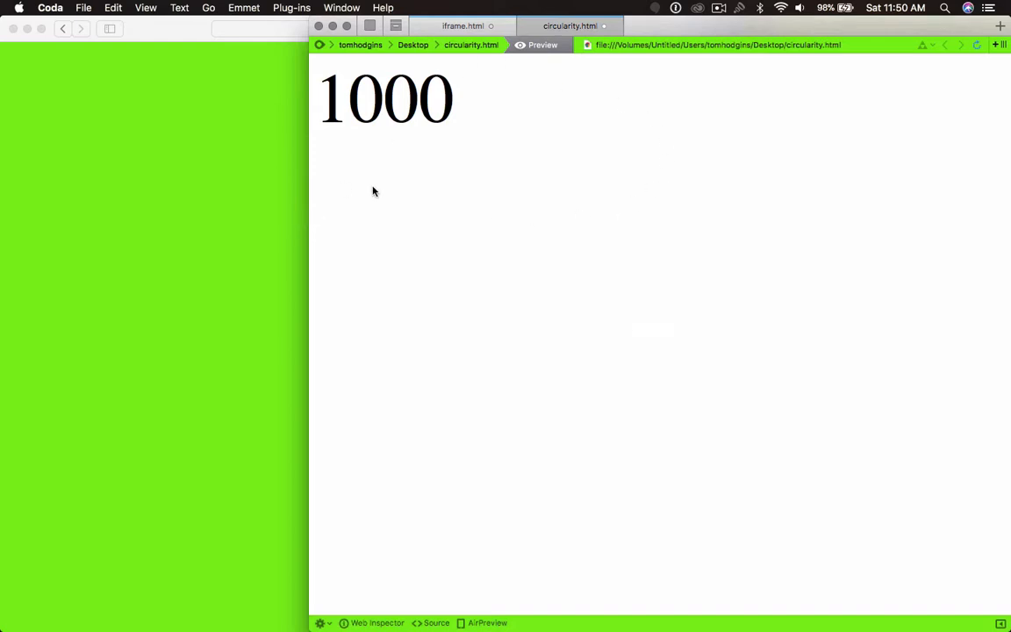
mouse_move(309, 197)
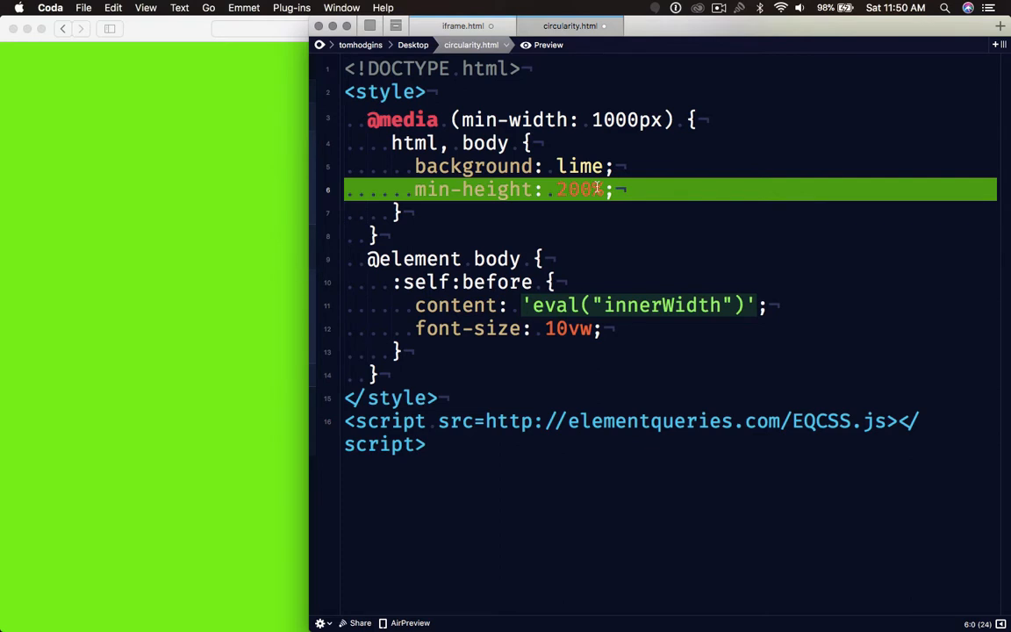
- Render the page at 1016px wide, showing the lime background and vertical scrollbar
click(541, 46)
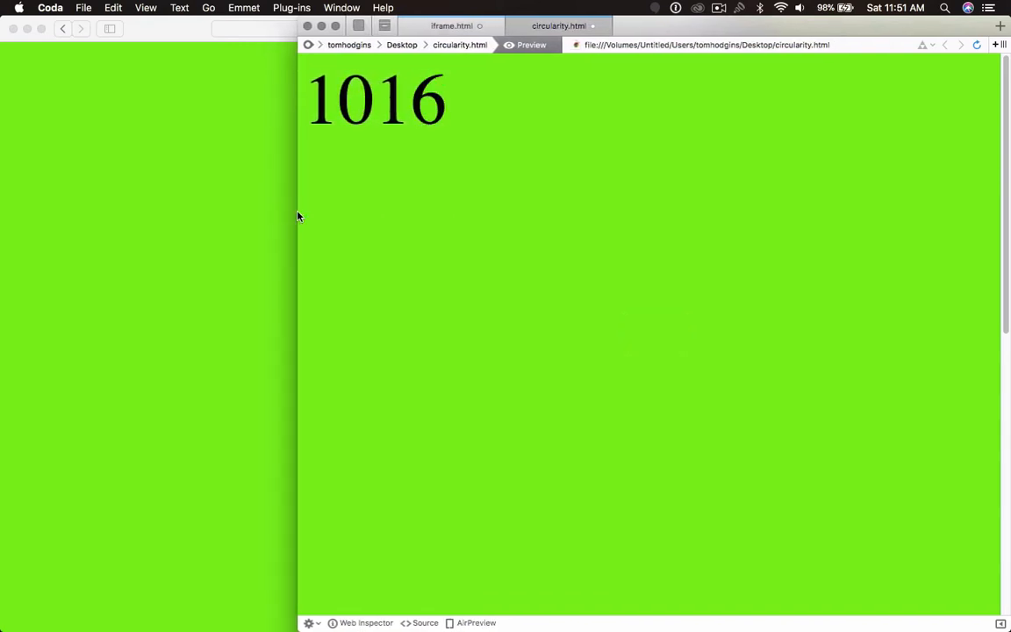
mouse_move(284, 180)
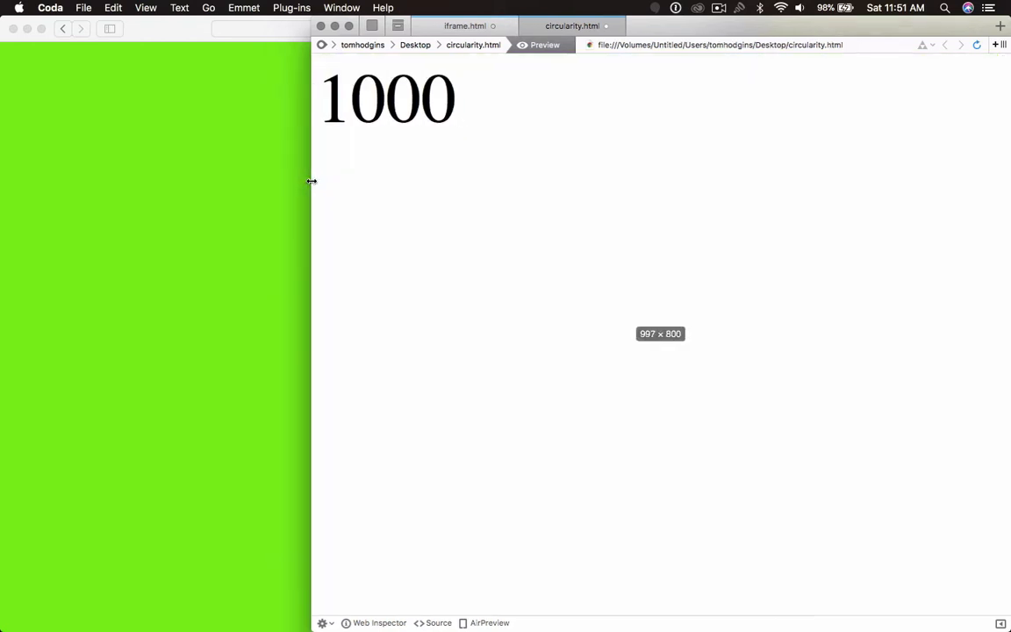
- Narrow the window to 994px so the preview drops below the breakpoint and turns white
drag(312, 175, 309, 175)
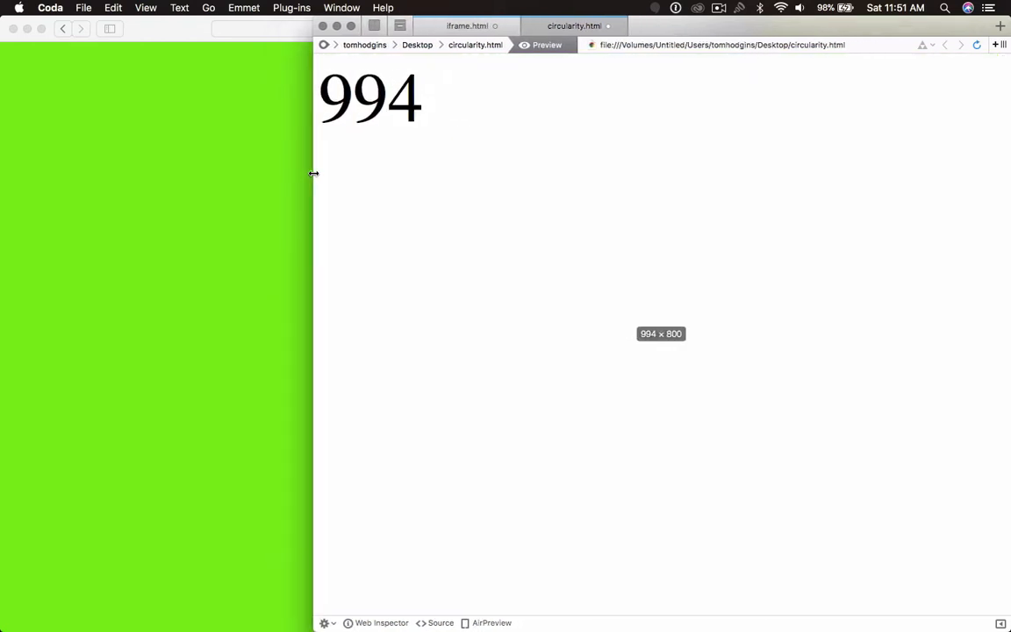
drag(312, 175, 309, 176)
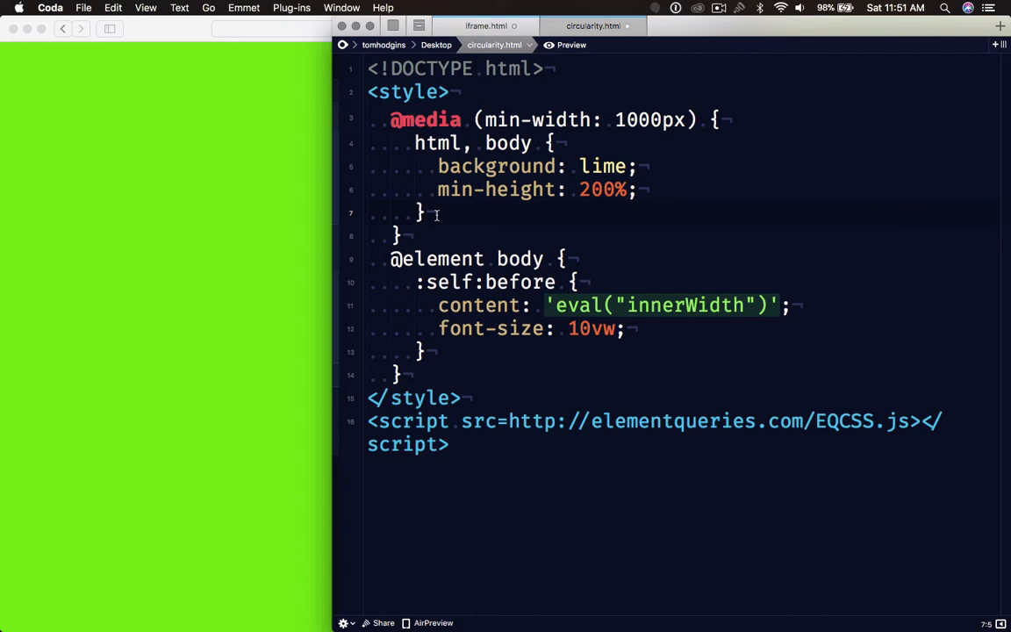
click(429, 214)
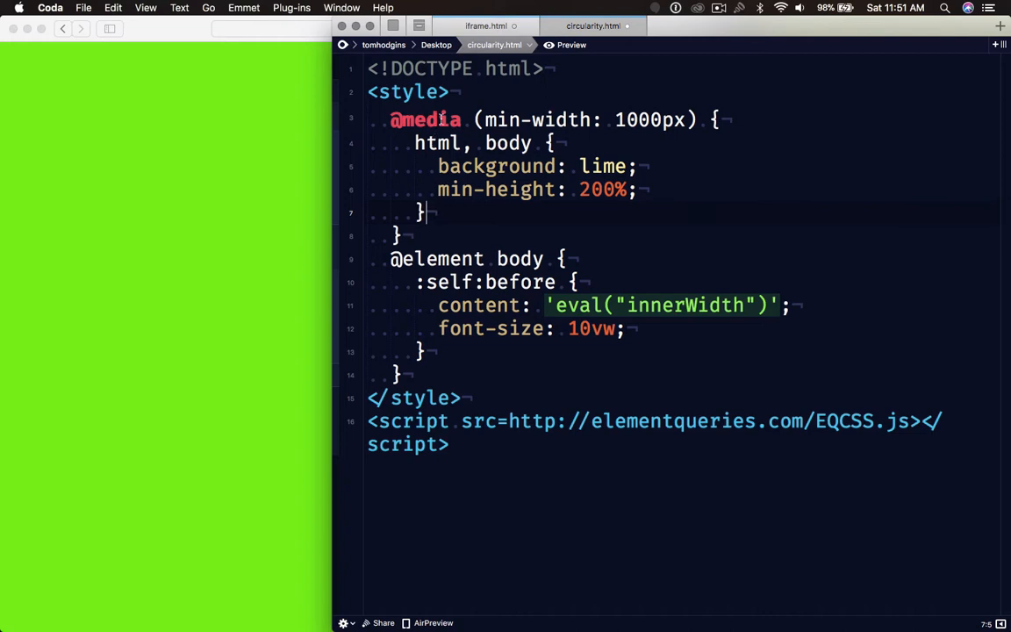
double_click(425, 119)
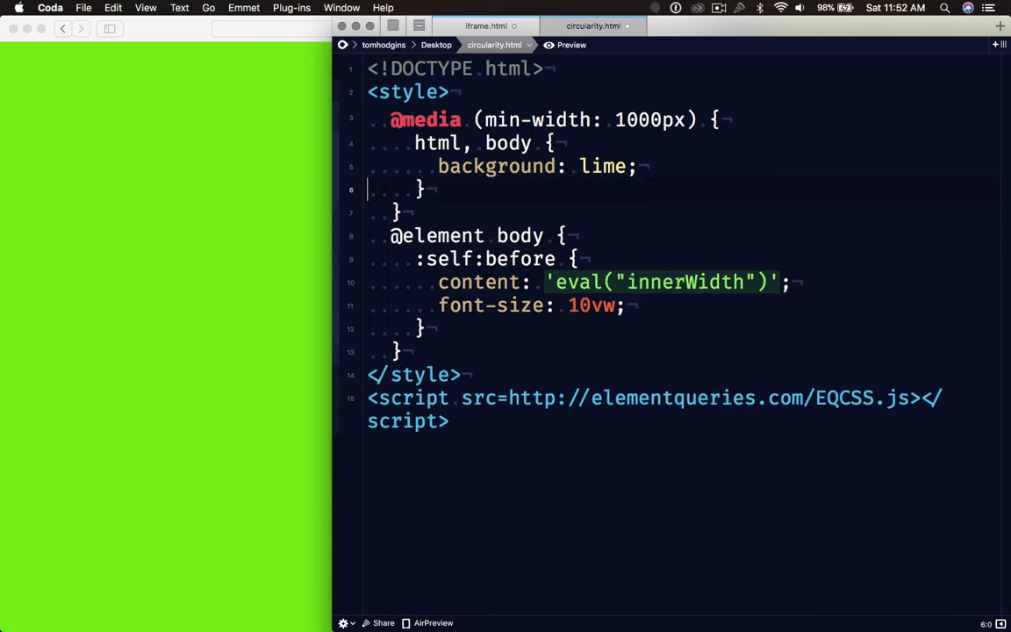
text(min-height: 100%;)
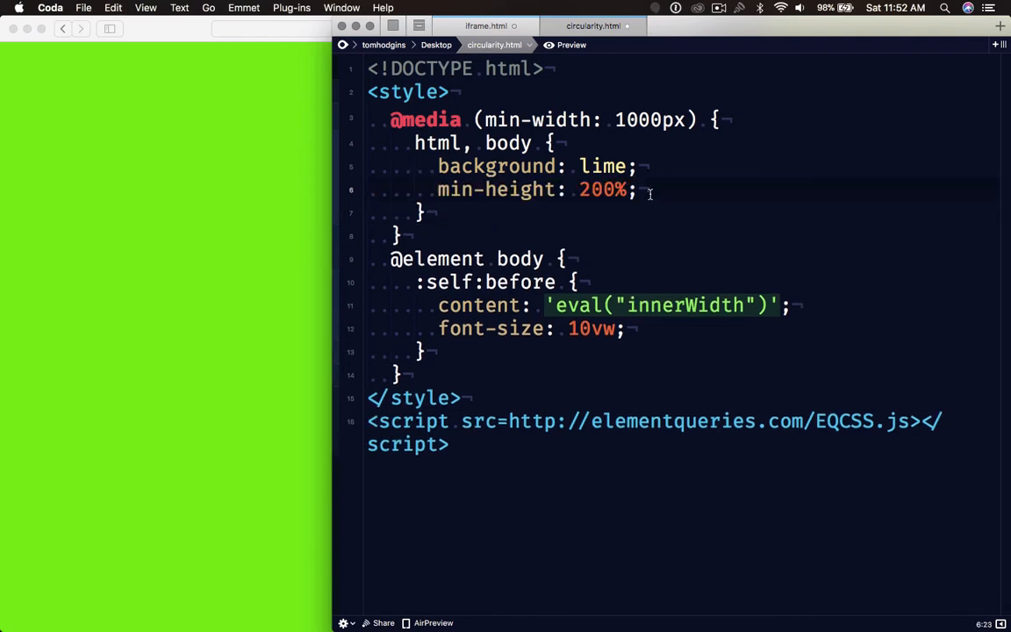
triple_click(509, 189)
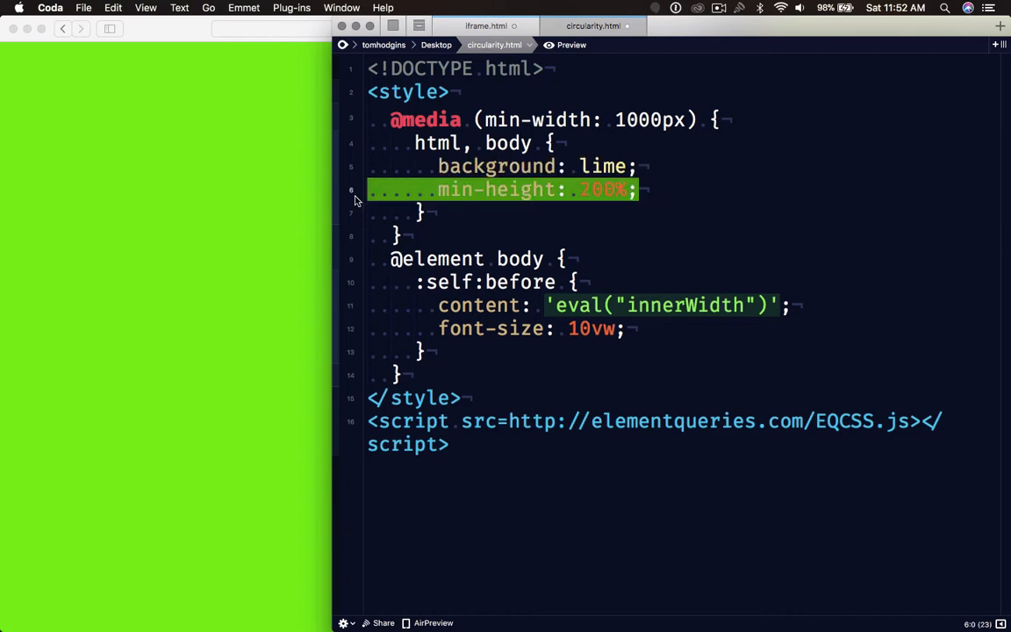
mouse_move(695, 184)
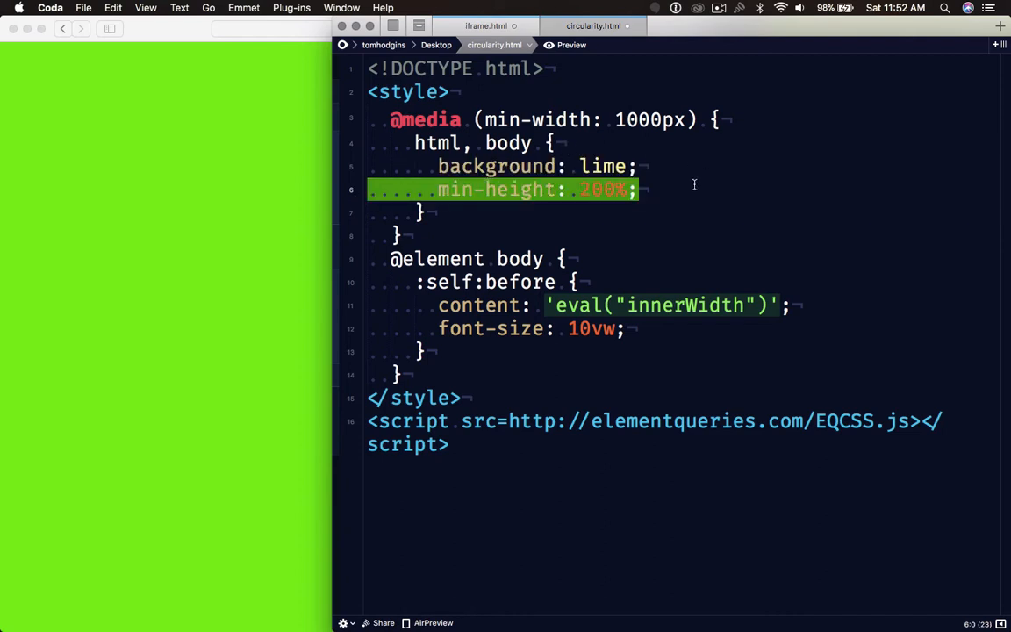
click(565, 46)
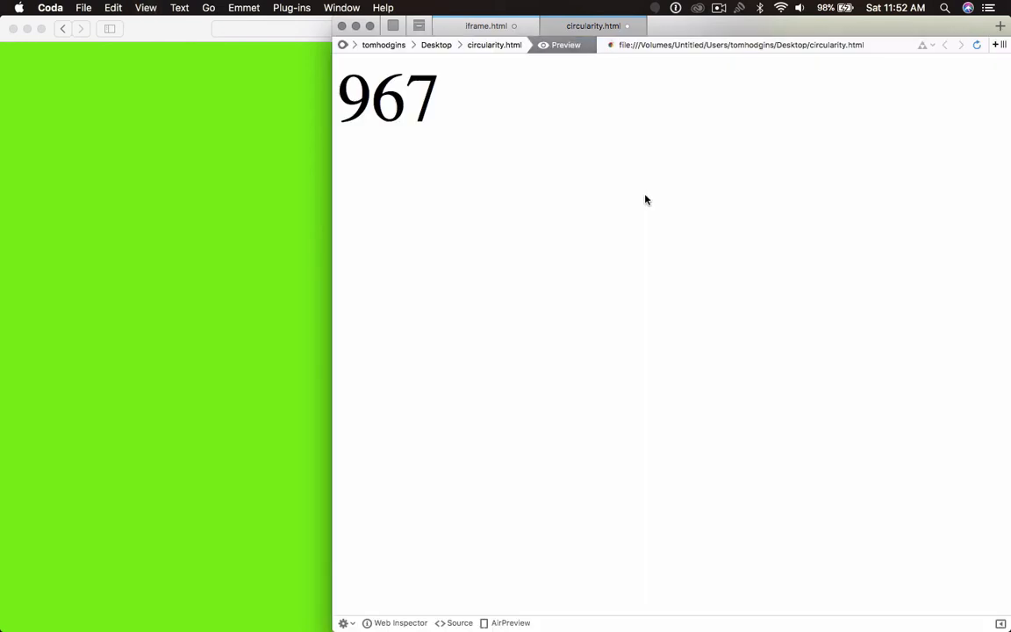
mouse_move(965, 200)
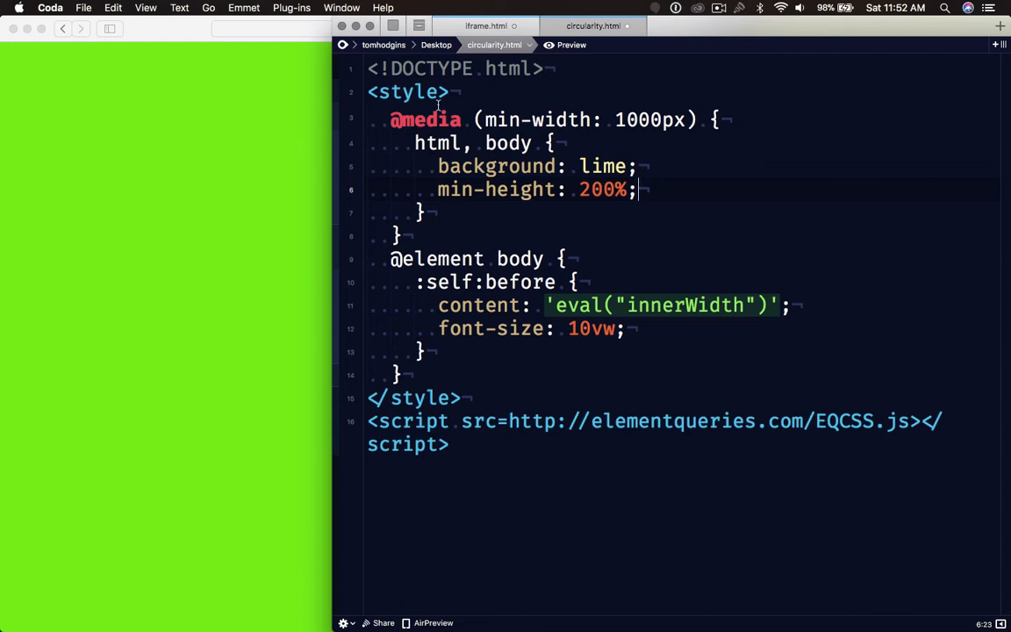
click(390, 119)
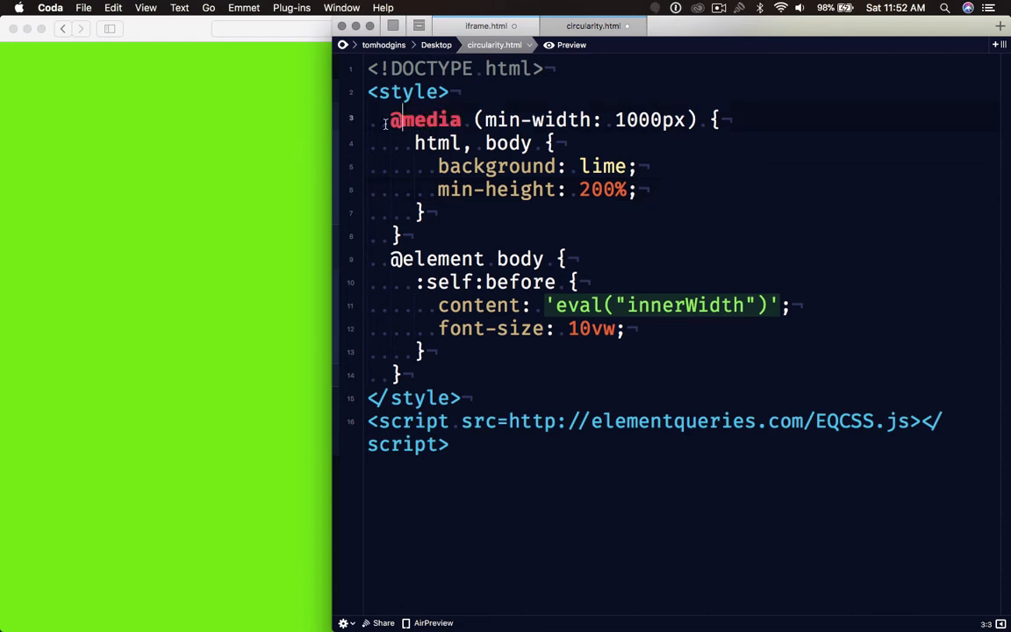
double_click(425, 119)
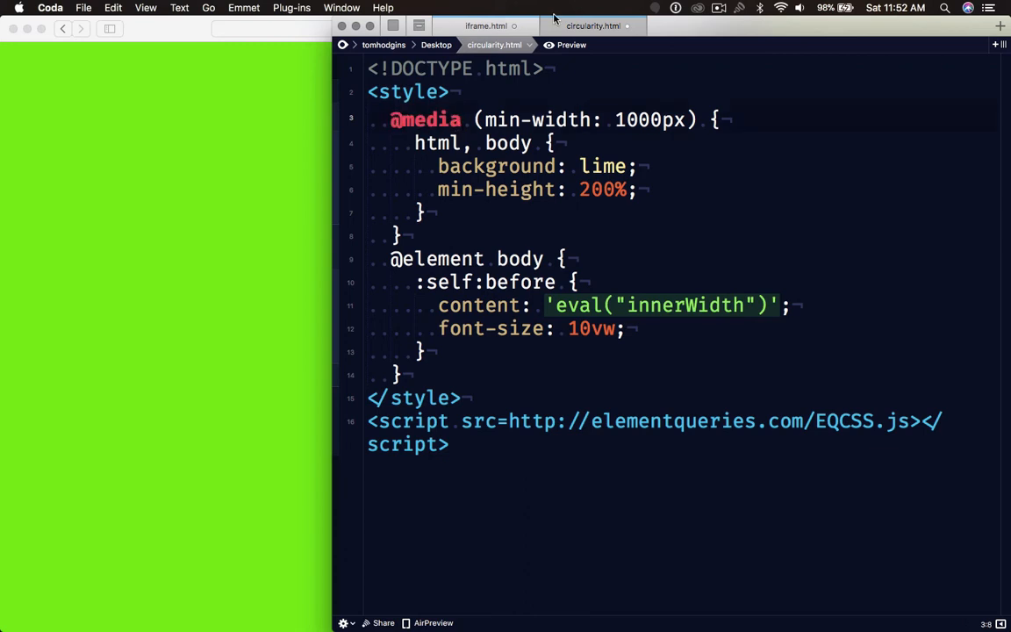
click(565, 46)
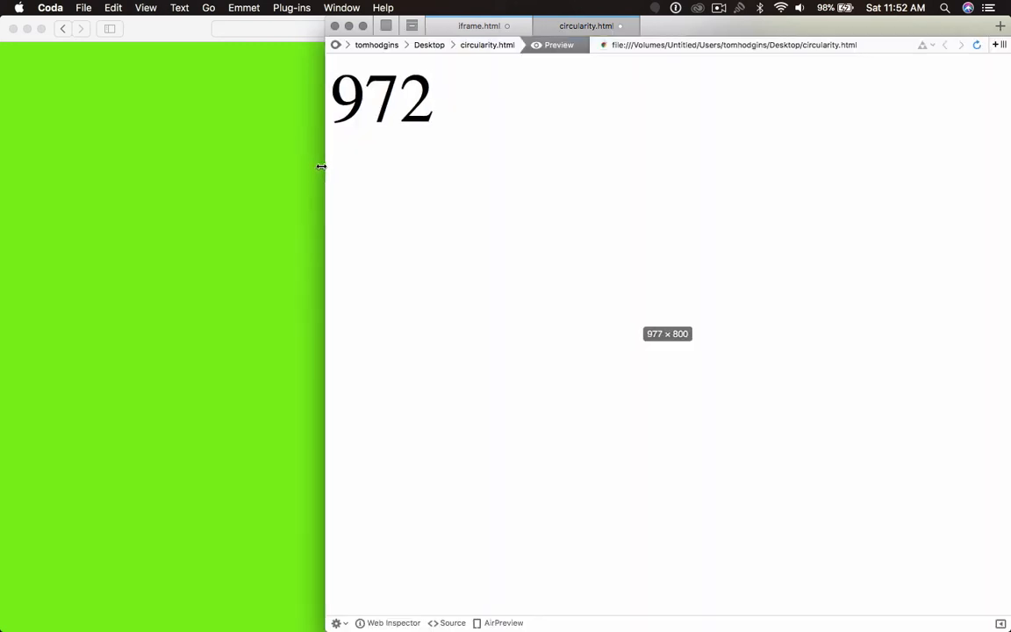